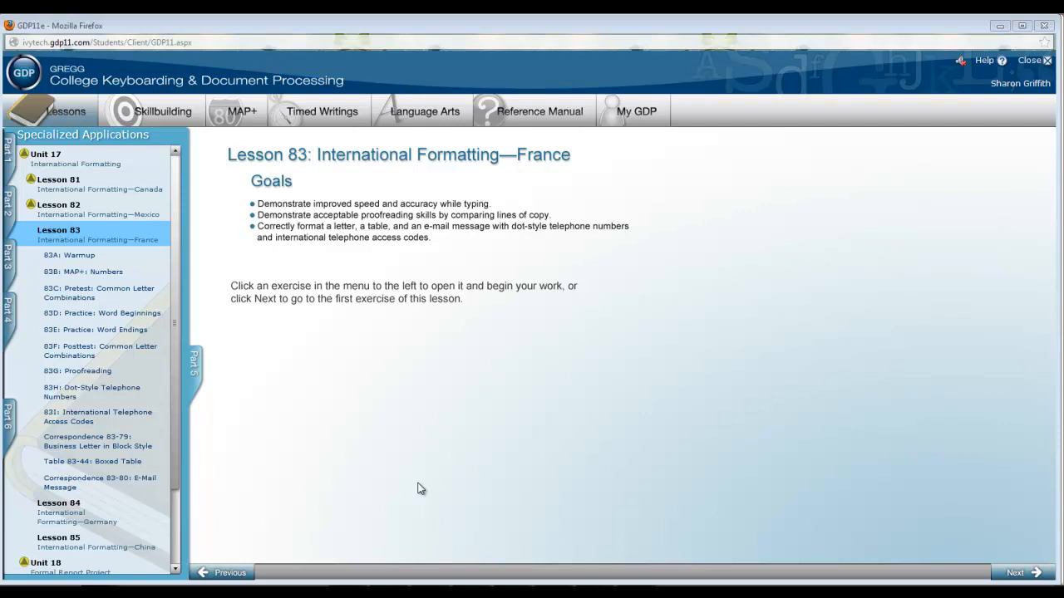
mouse_move(79, 392)
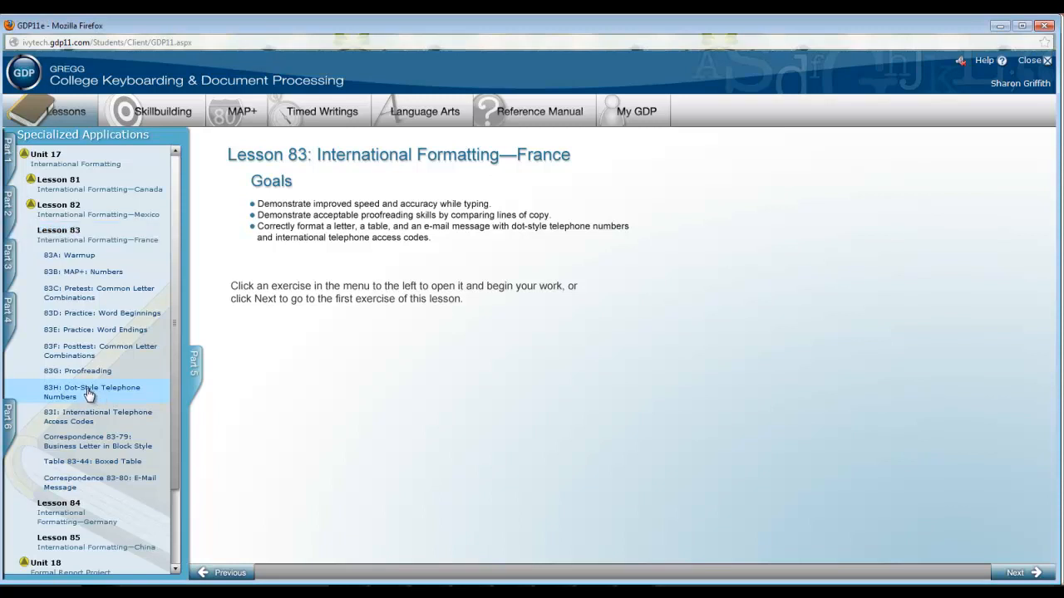
View lesson 83H Dot-Style Telephone Numbers, then 83I International Telephone Access Codes.
left_click(92, 392)
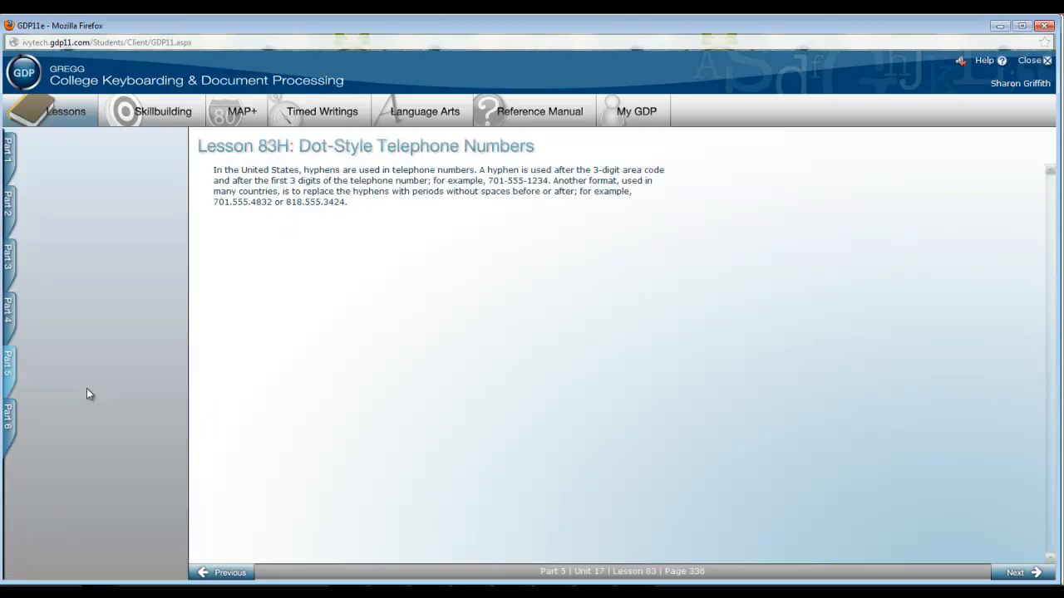
mouse_move(98, 386)
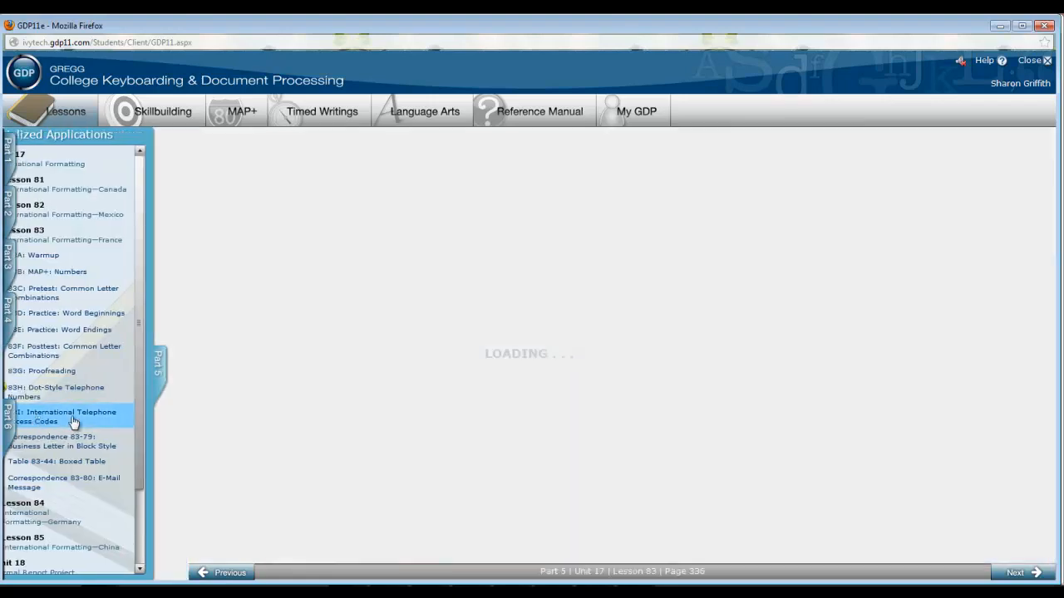
left_click(73, 416)
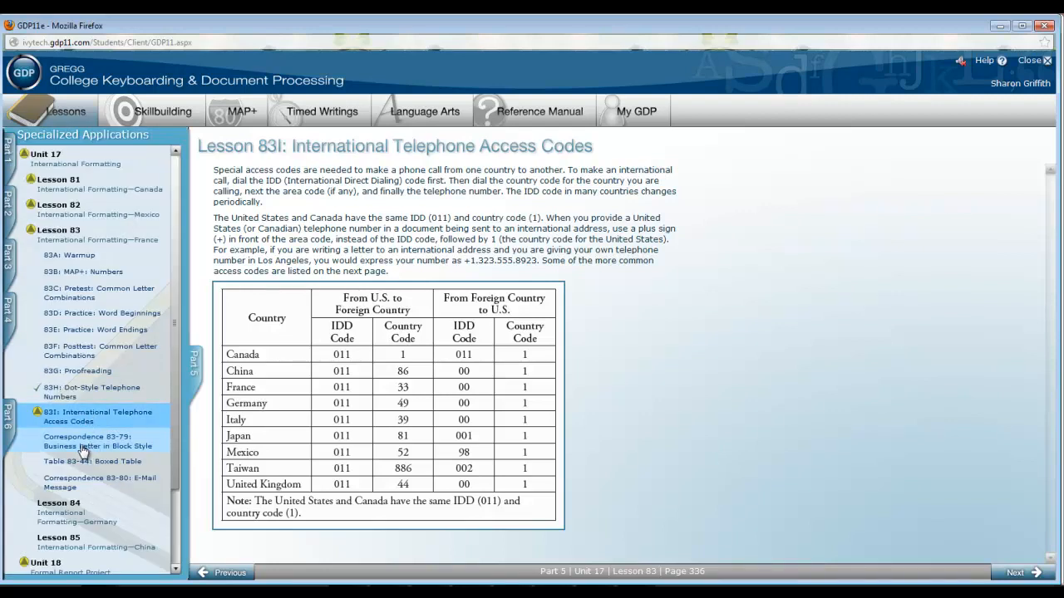
Start work on Correspondence 83-79 and open its starting file in Word.
left_click(96, 442)
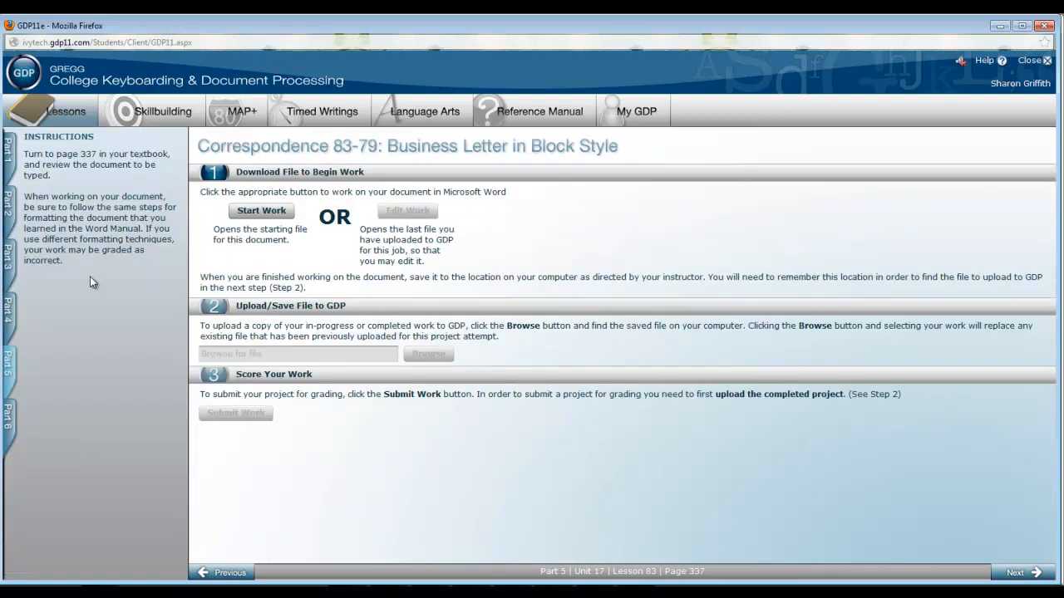
left_click(261, 210)
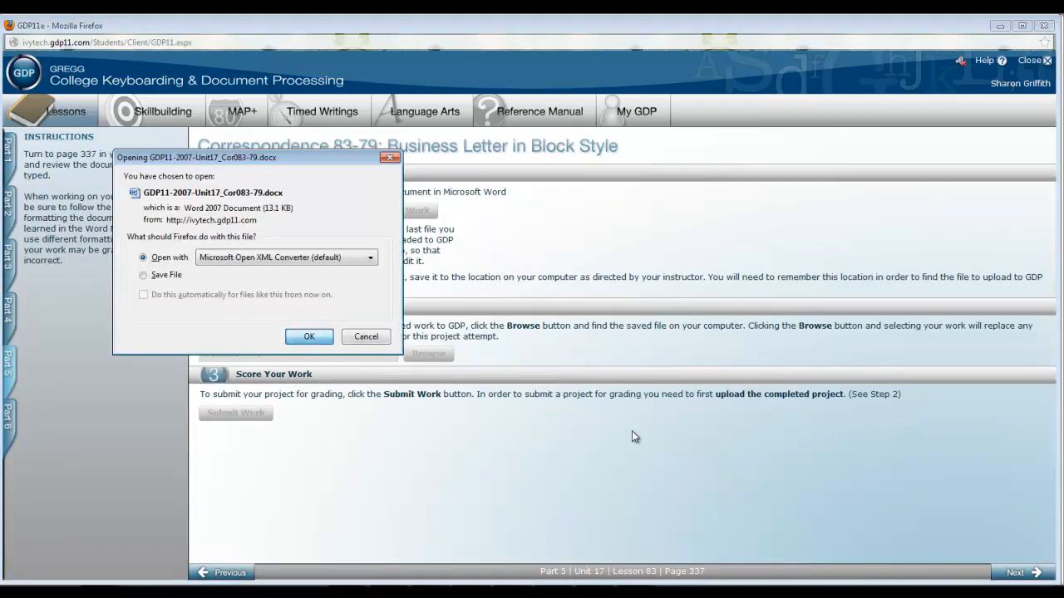
left_click(309, 336)
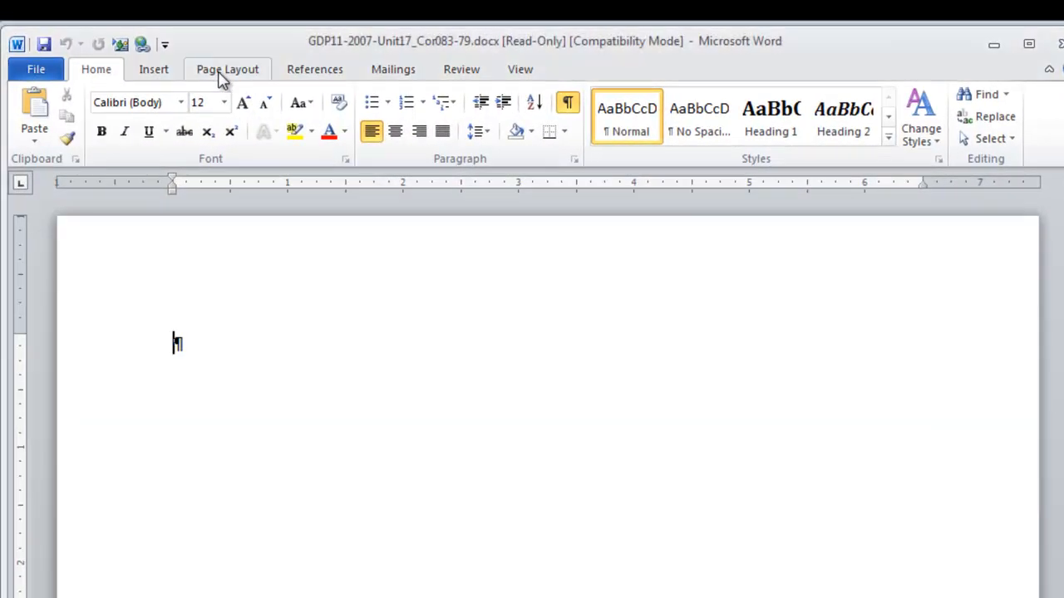
Set the letter's paper size to A4 from Page Layout.
left_click(226, 70)
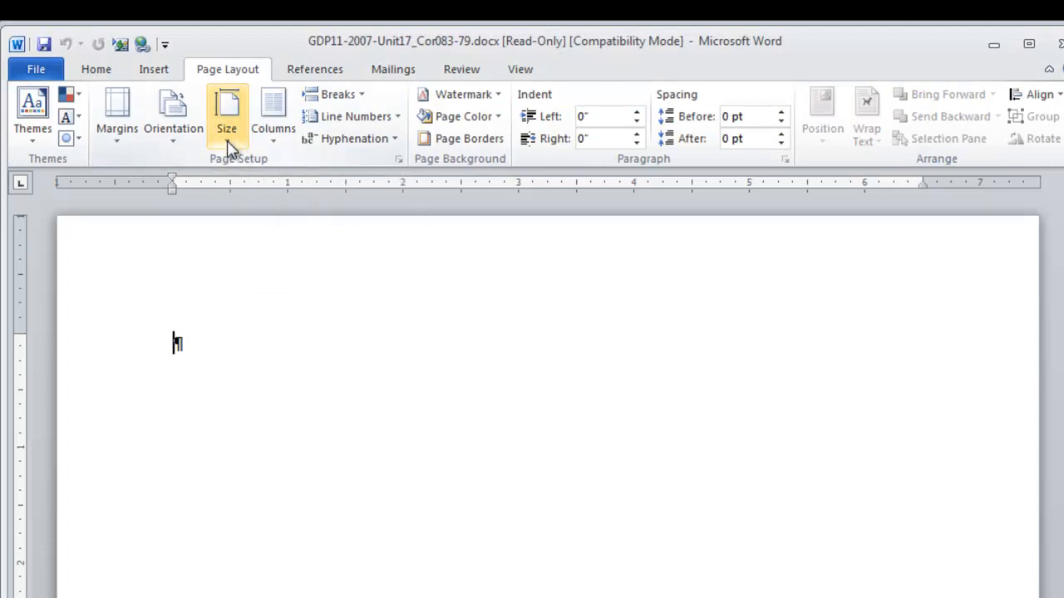
left_click(226, 113)
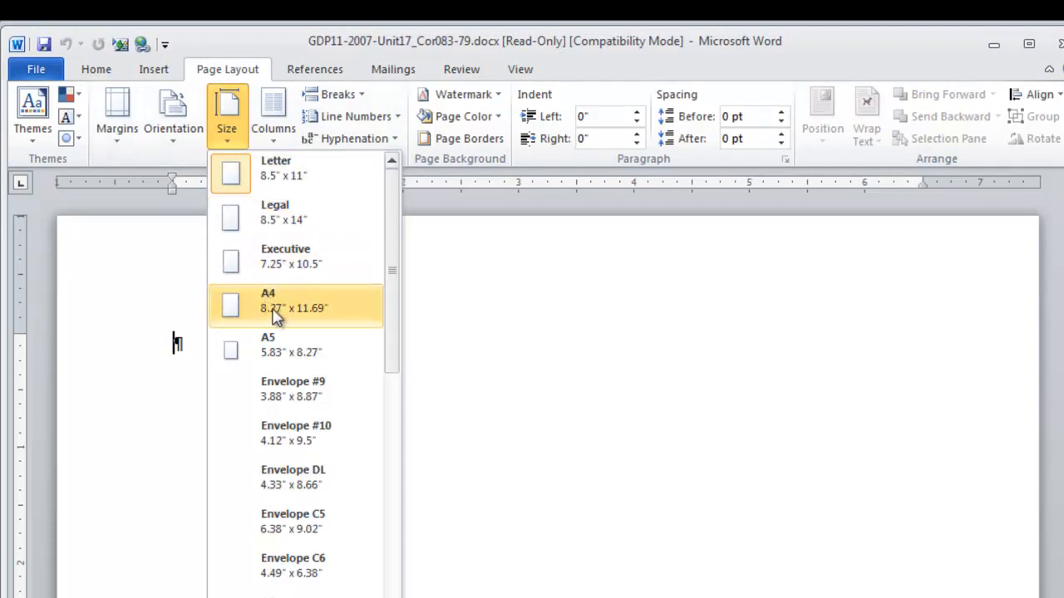
left_click(295, 306)
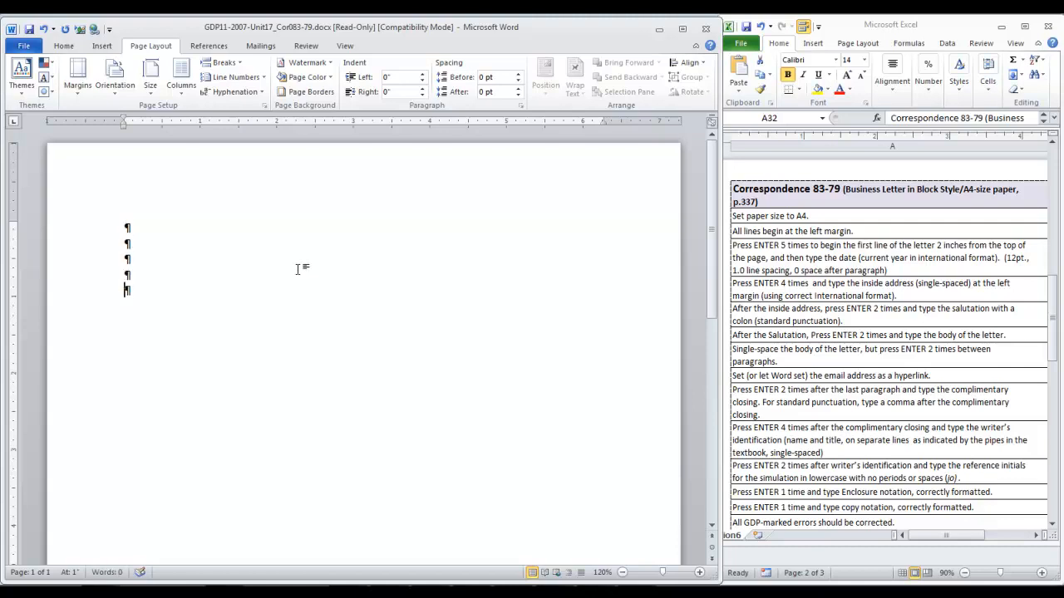
key("enter")
type("23 June 2013")
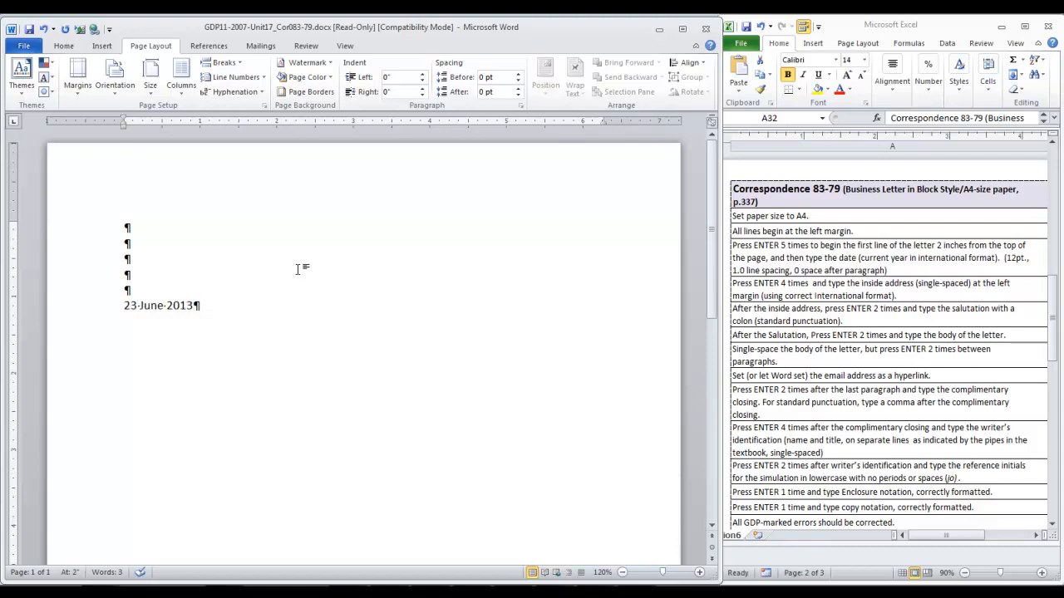
key("enter")
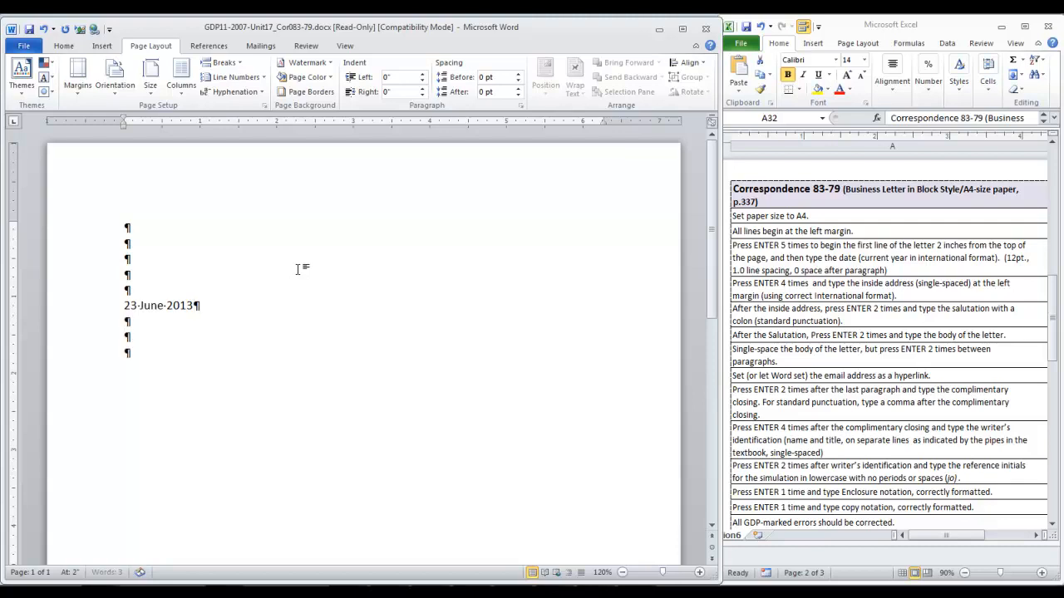
type("Mr. Claude R. Moreau")
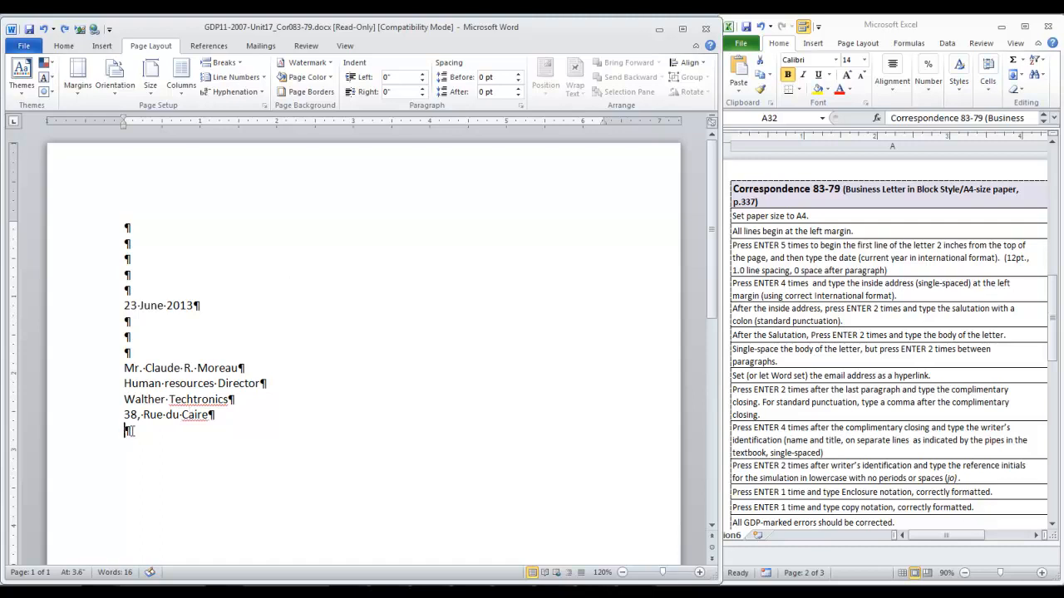
type("75106 Paris")
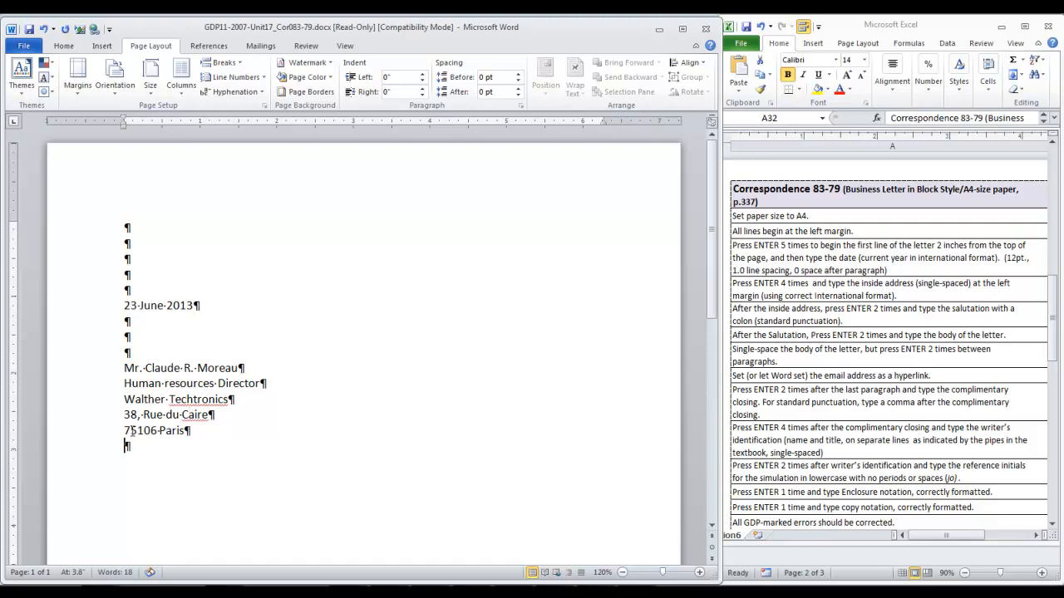
type("FRANCE")
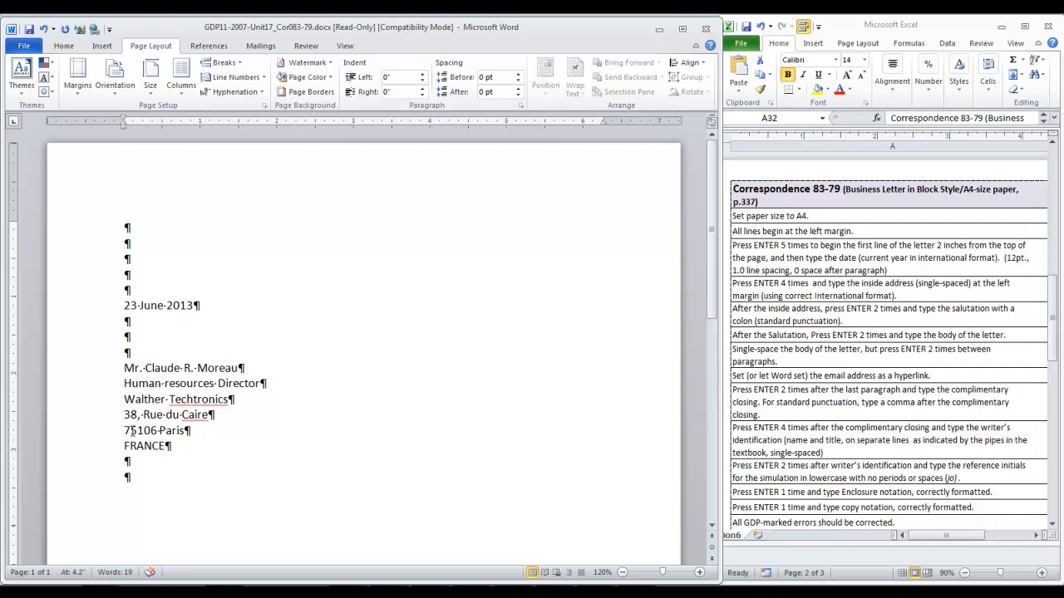
type("Dear Mr. Moreau:")
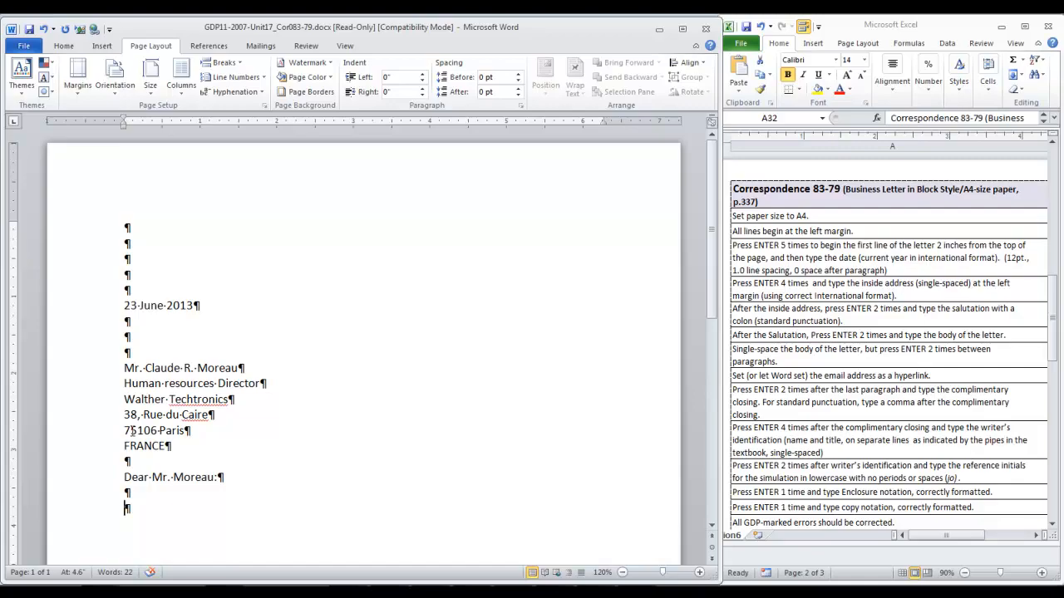
Paste the three body paragraphs with email link and telephone number below the salutation.
key("ctrl+v")
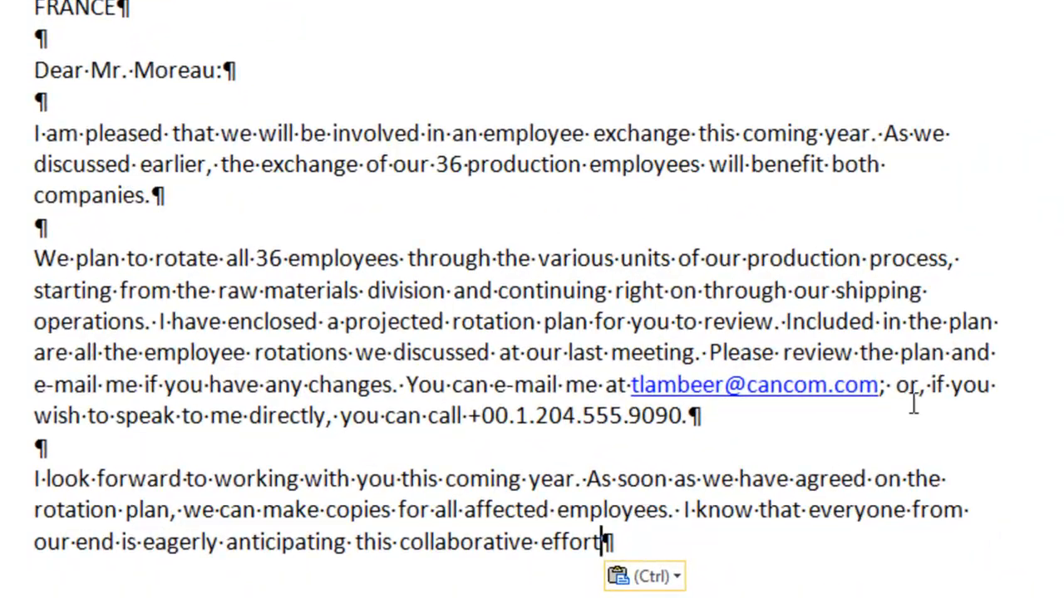
scroll("down", 3)
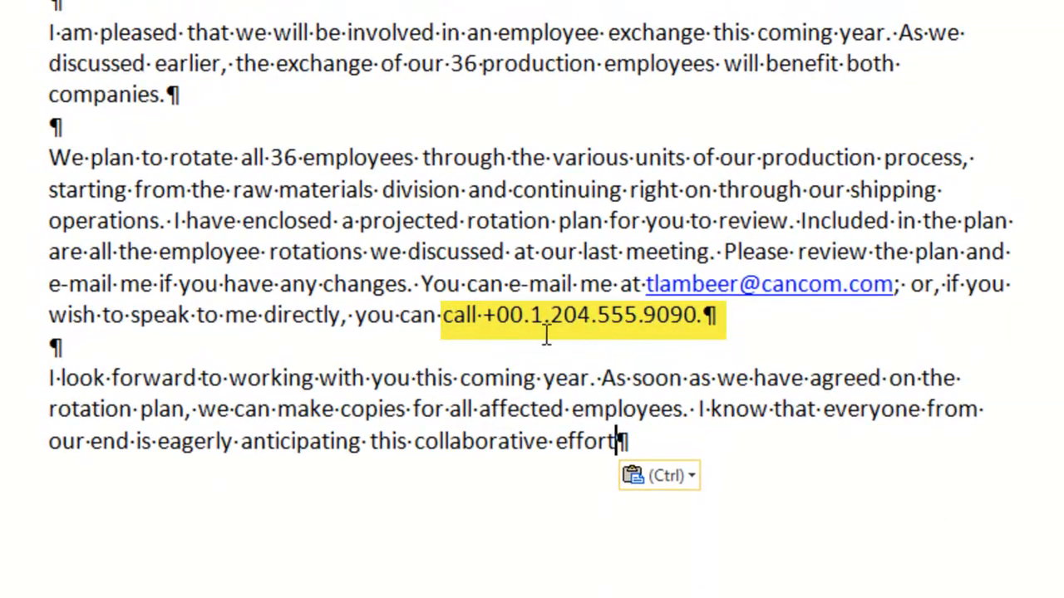
mouse_move(628, 349)
type(".")
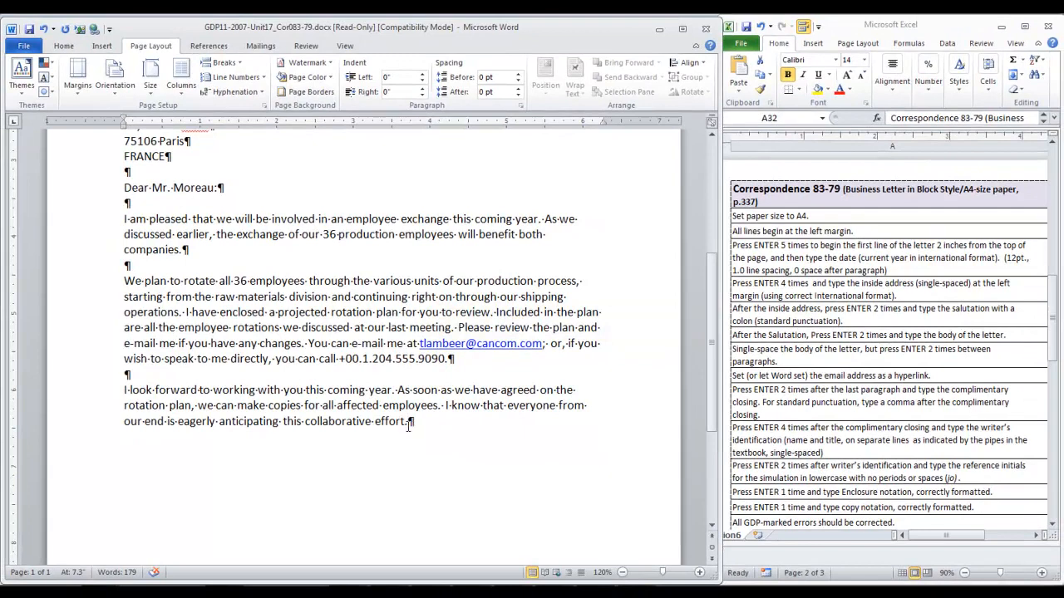
key("enter")
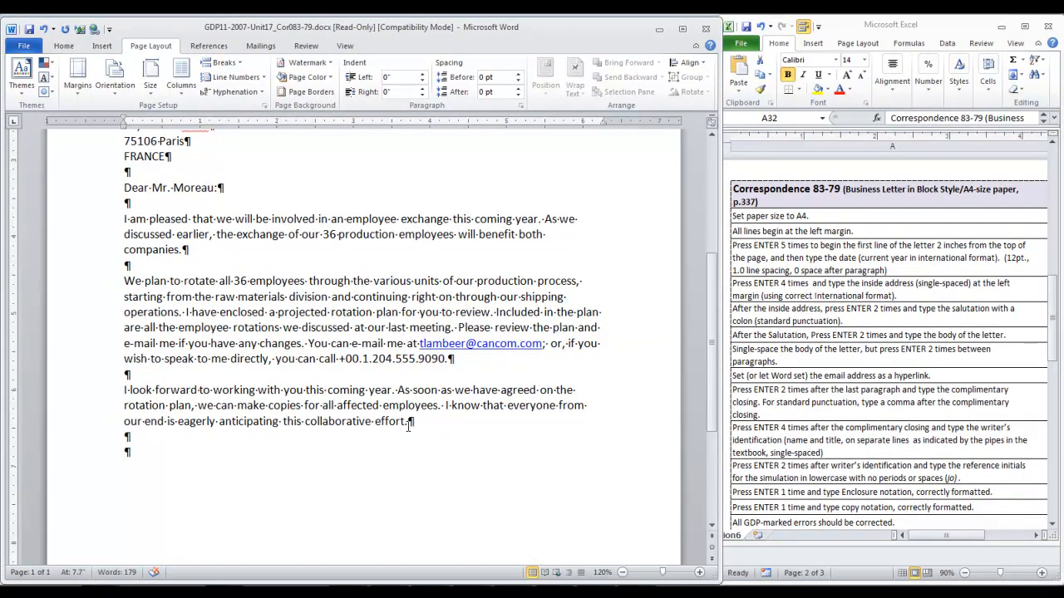
type("Sincerely,")
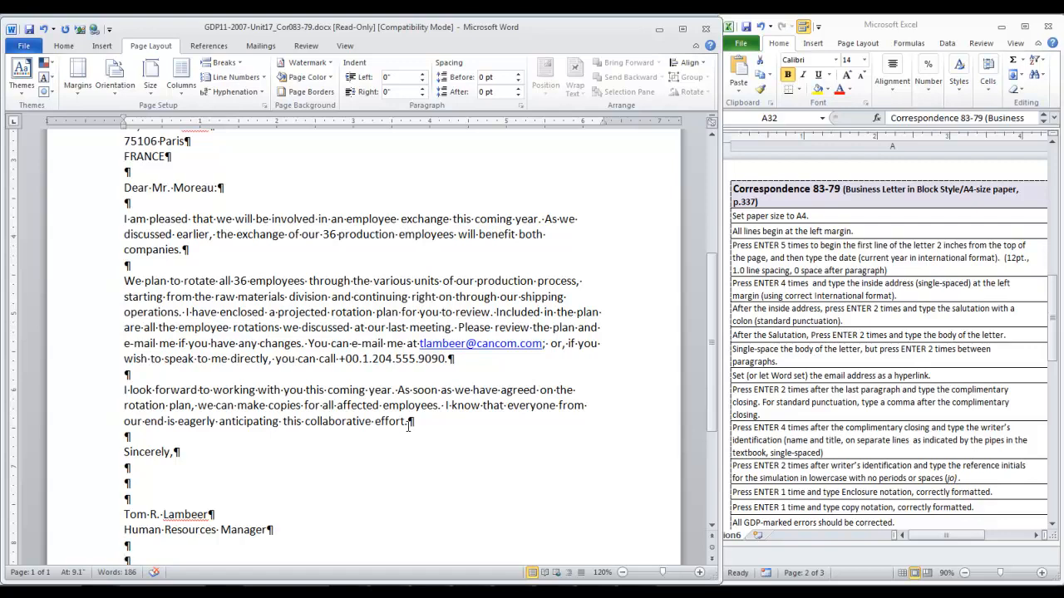
type("ioh")
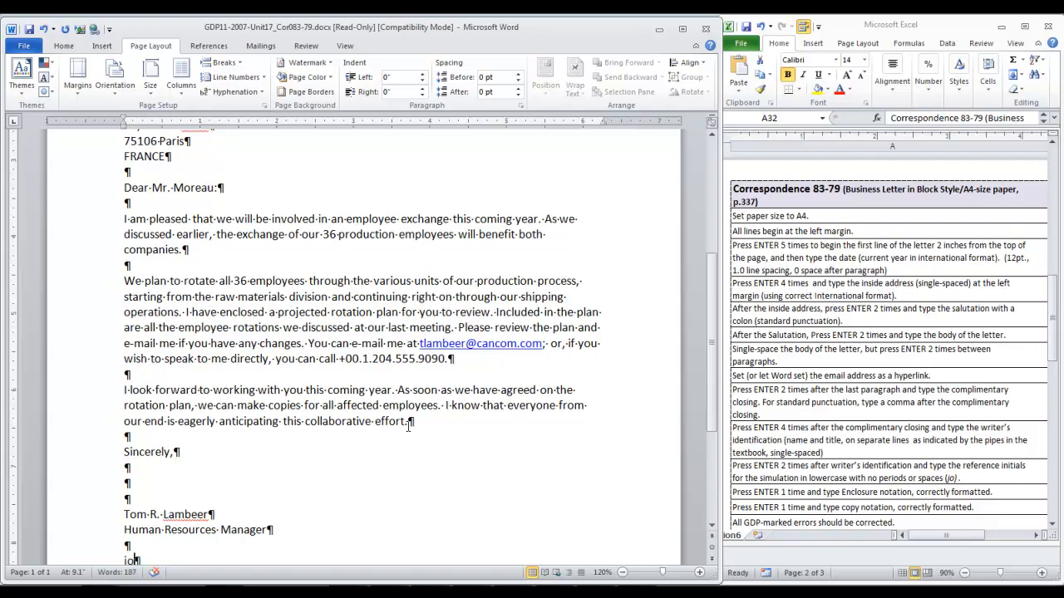
scroll("down", 3)
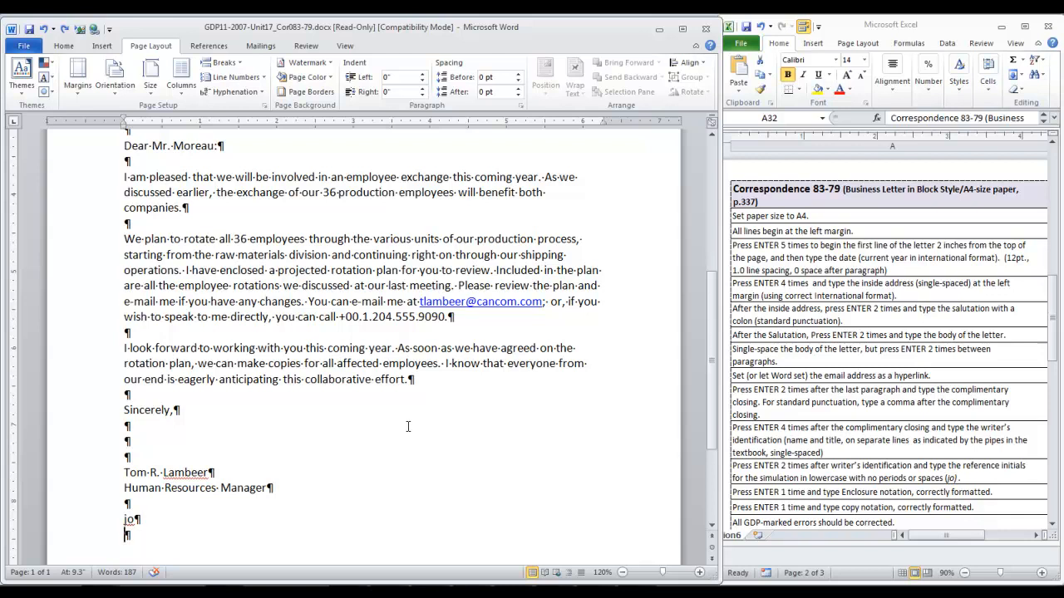
type("Enclosure")
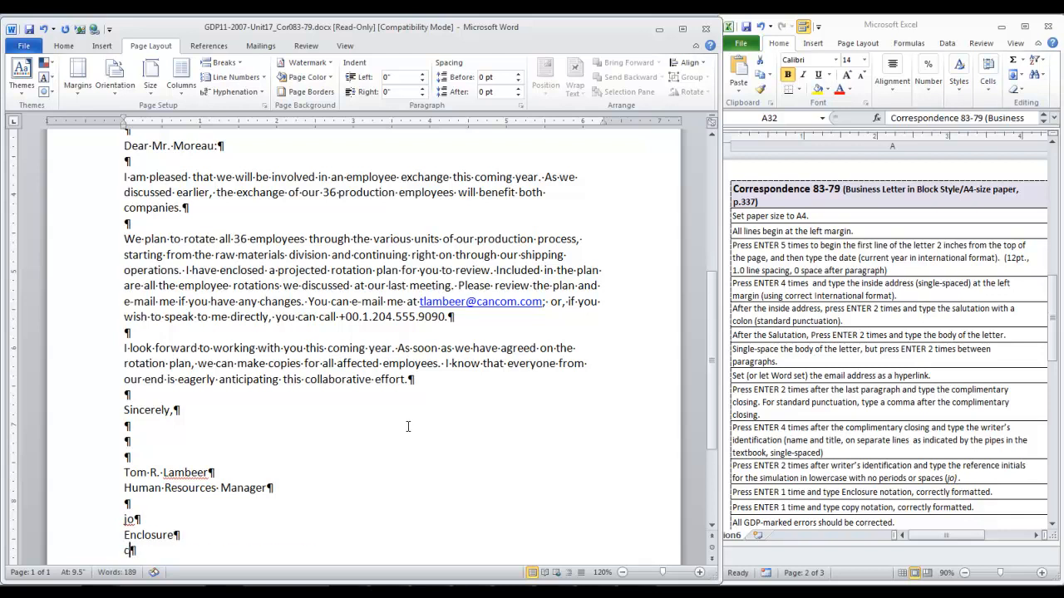
type(": Sheila Southern, Geraldine Gouet")
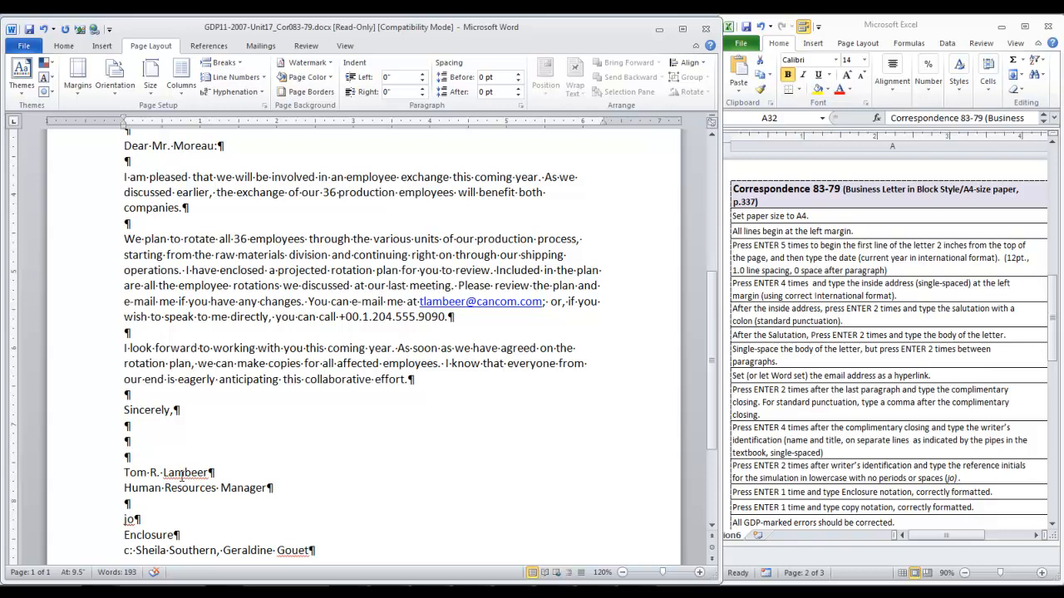
mouse_move(345, 522)
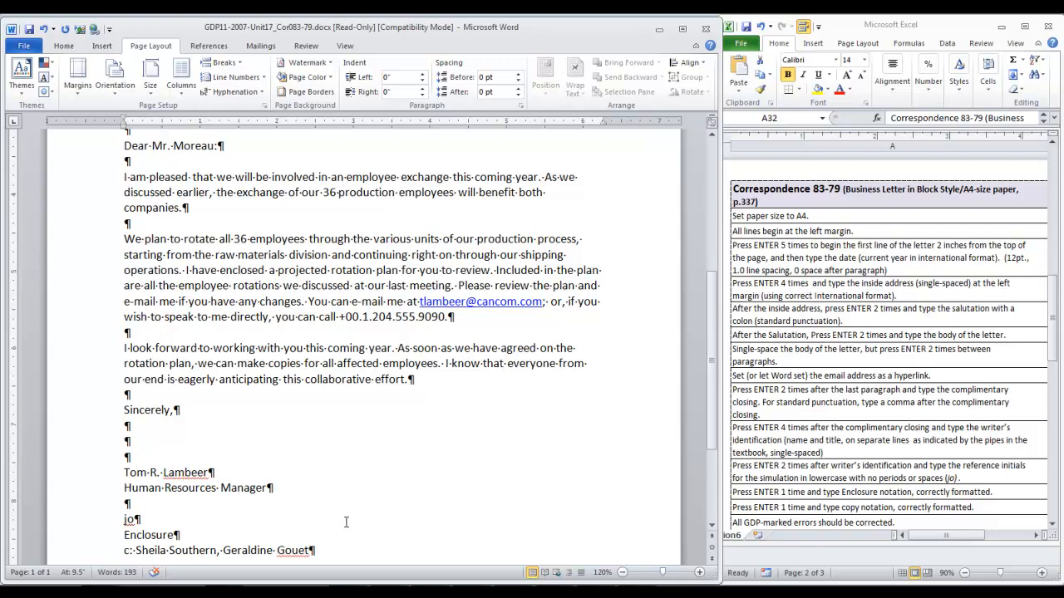
scroll("up", 3)
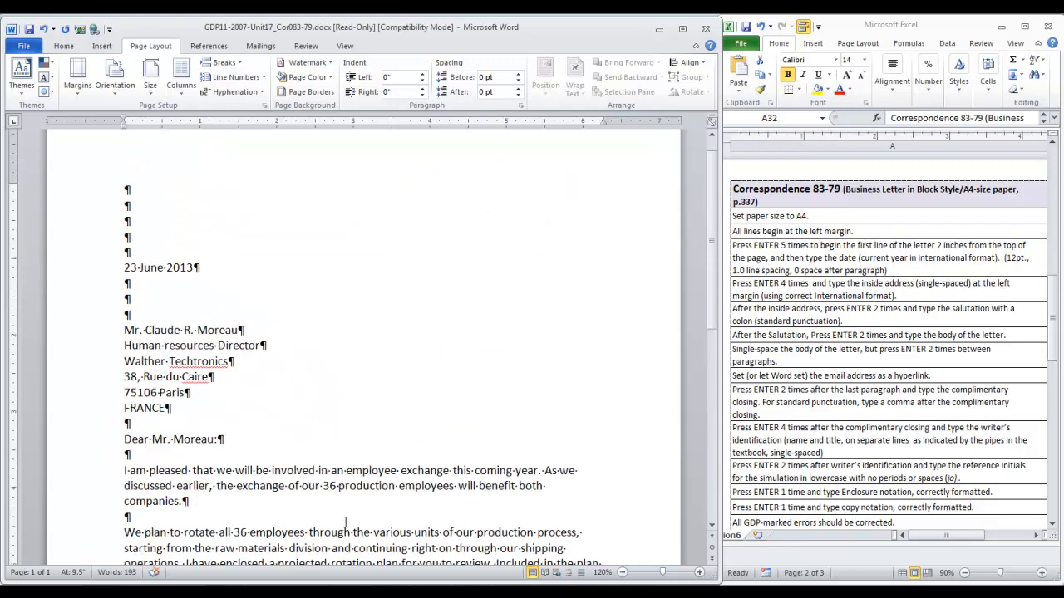